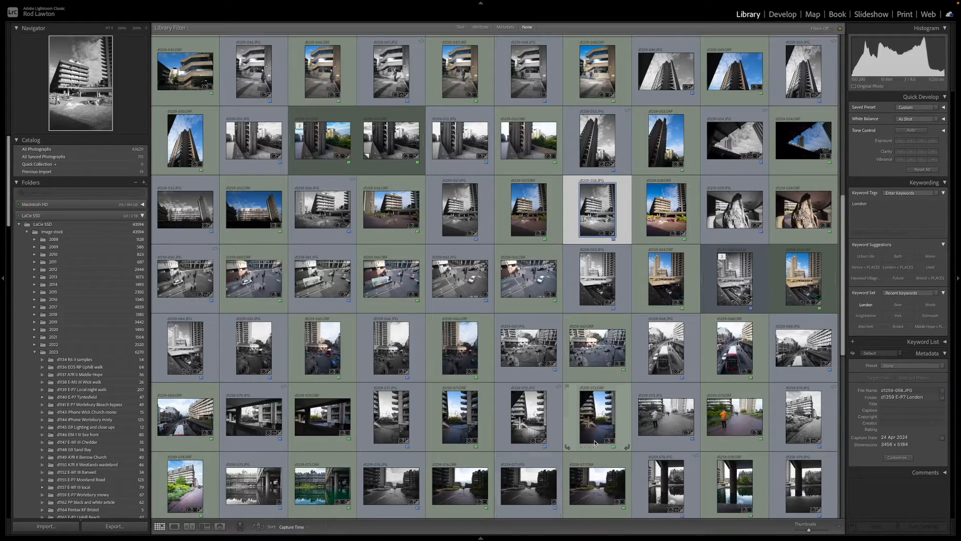
Open the yellow-flower close-up from Sand Bay primes and expand its Light and Color panels
scroll(down, 3)
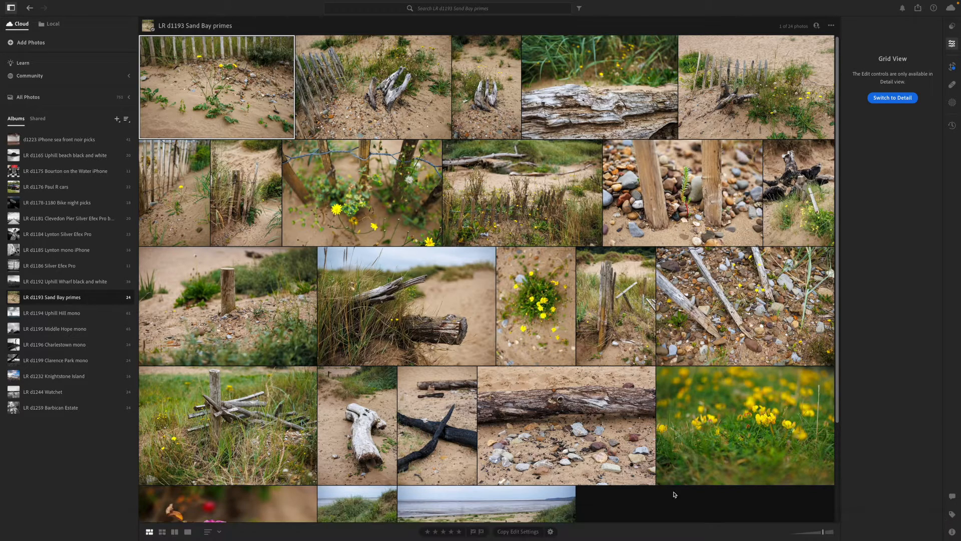
mouse_move(732, 382)
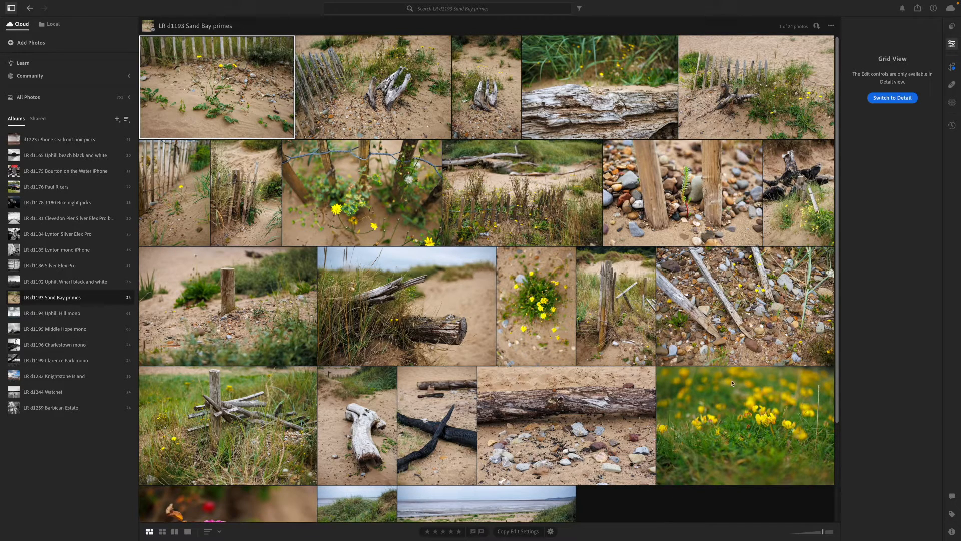
double_click(746, 425)
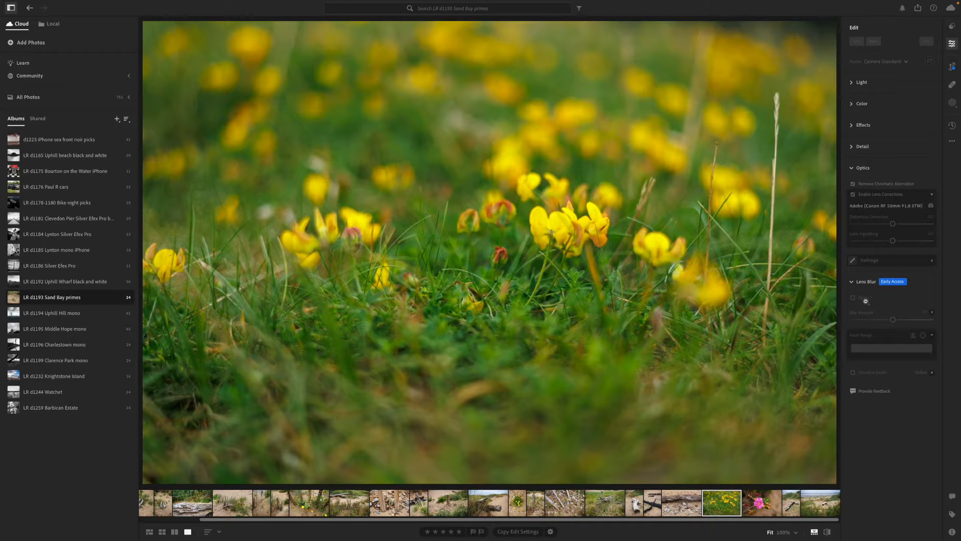
click(861, 82)
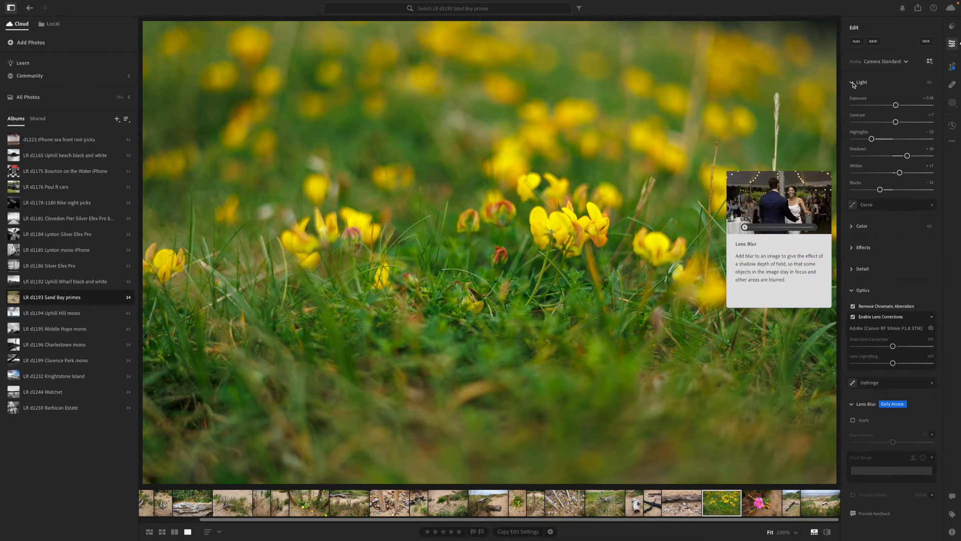
mouse_move(851, 226)
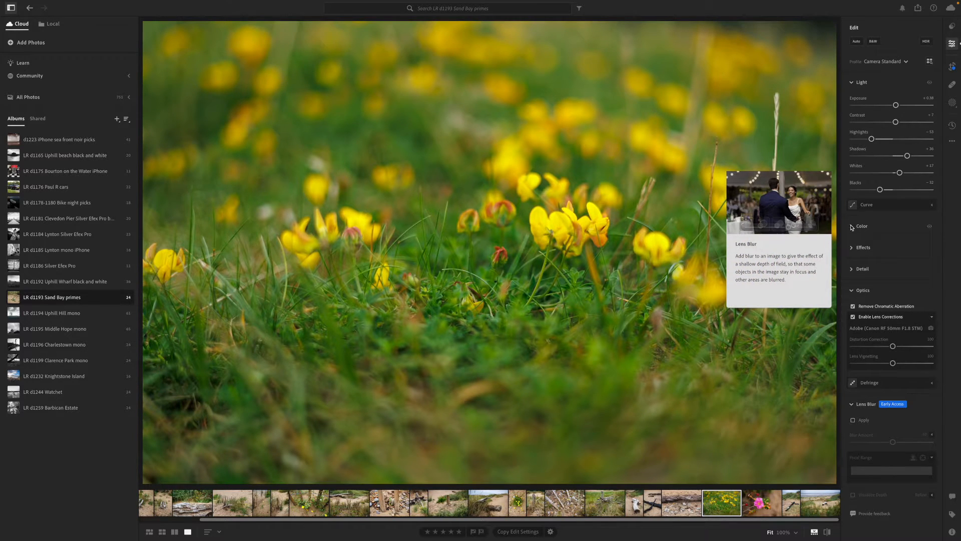
click(862, 226)
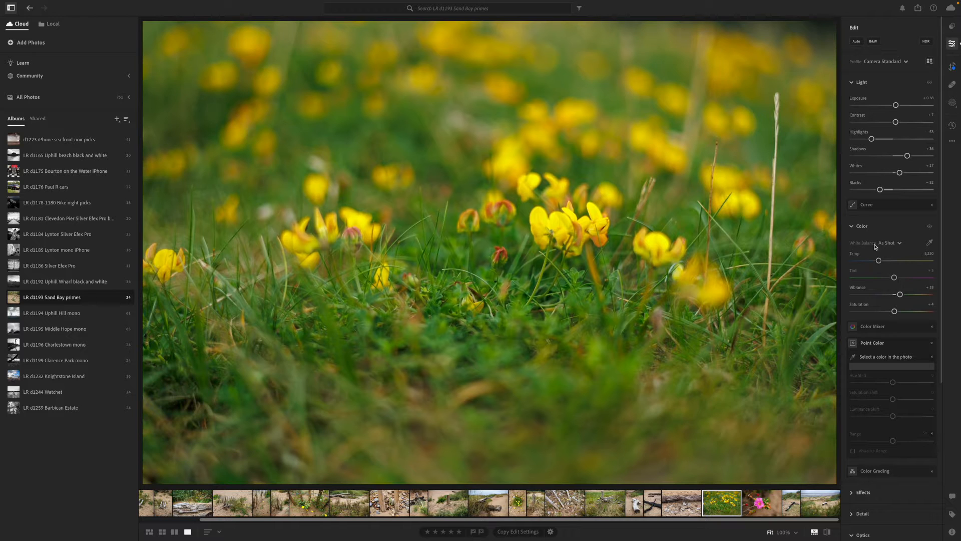
mouse_move(293, 402)
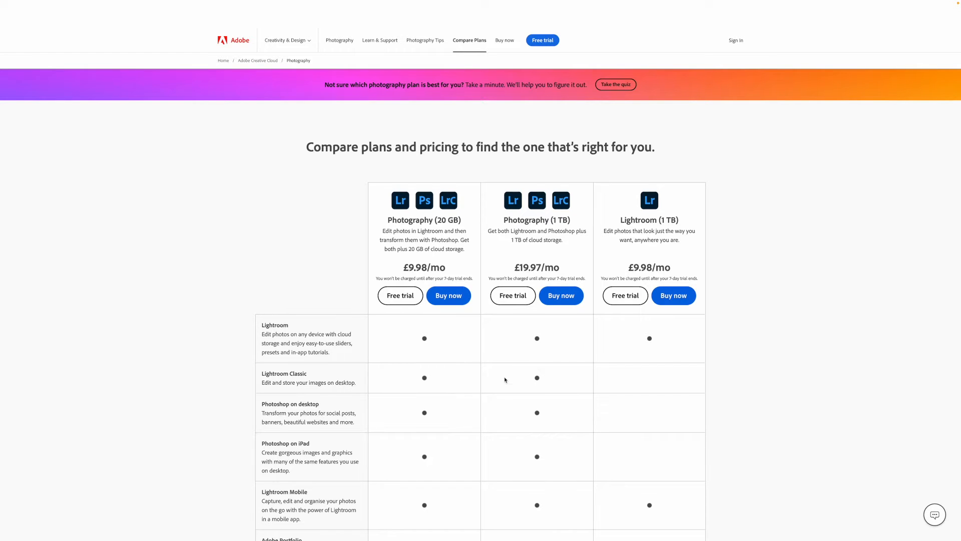
scroll(down, 3)
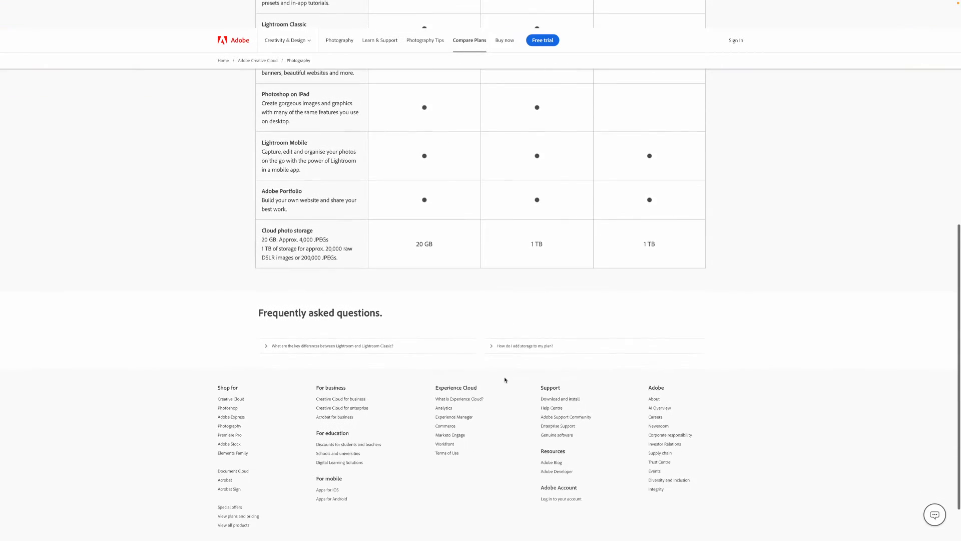
scroll(up, 3)
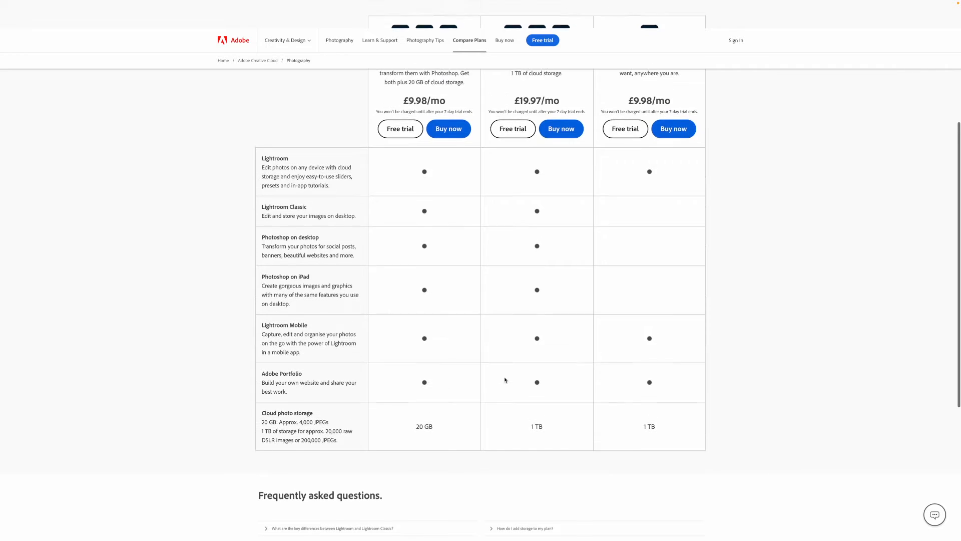
scroll(up, 3)
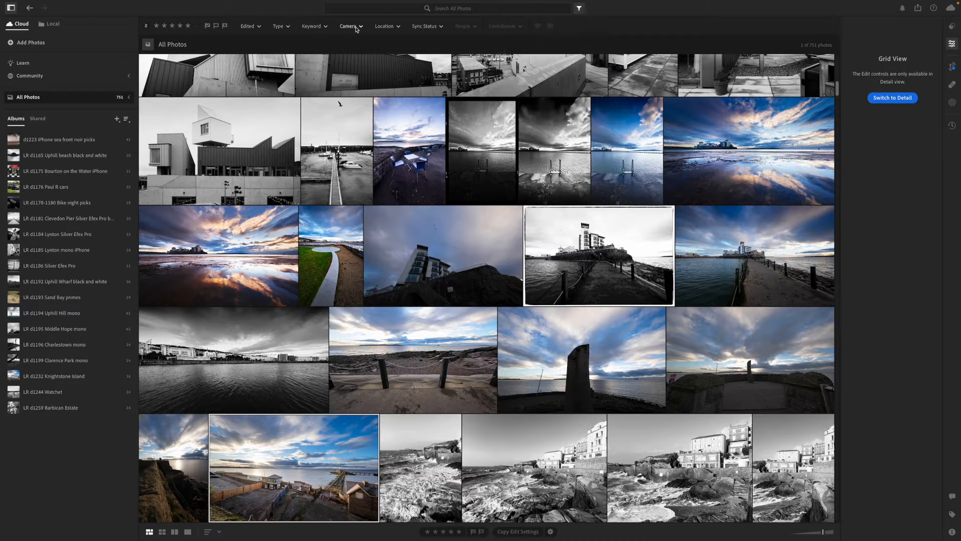
click(313, 27)
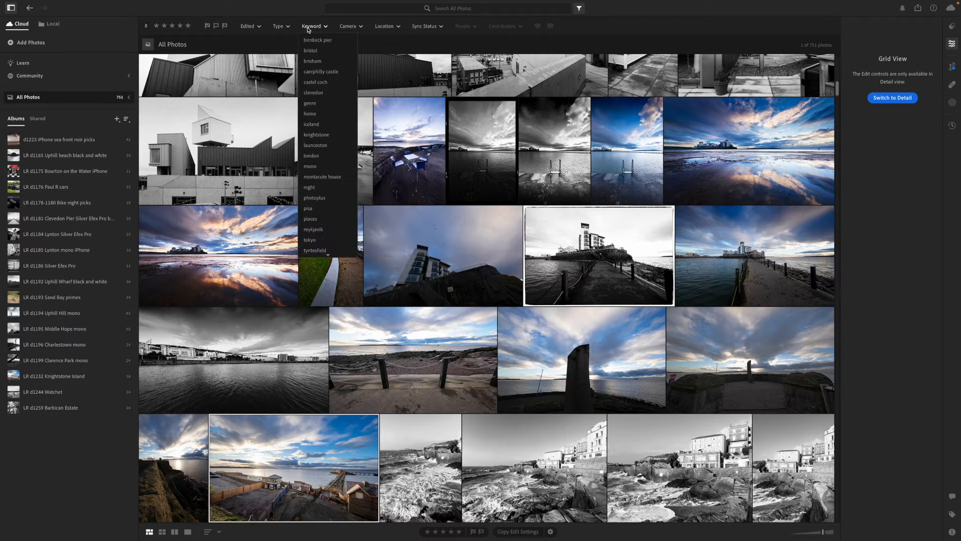
click(425, 25)
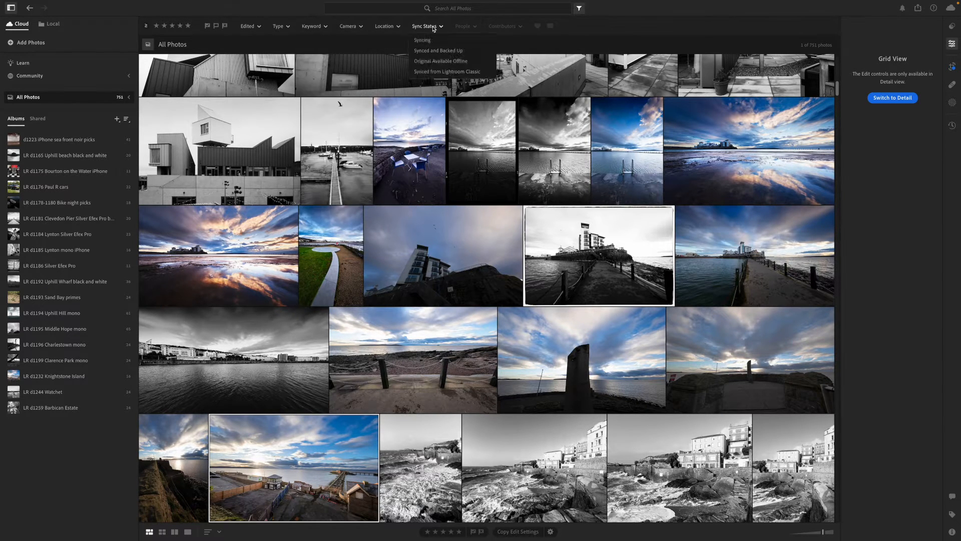
click(621, 16)
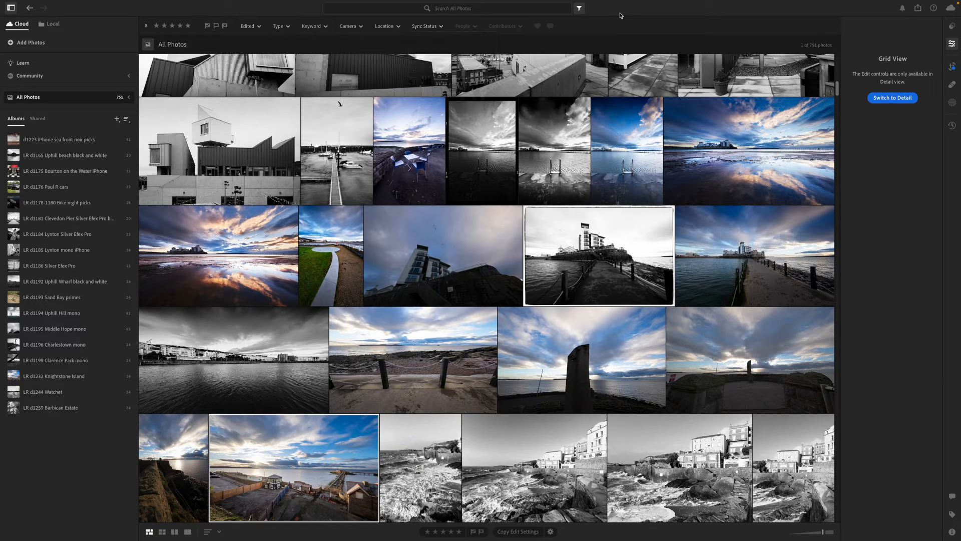
mouse_move(448, 231)
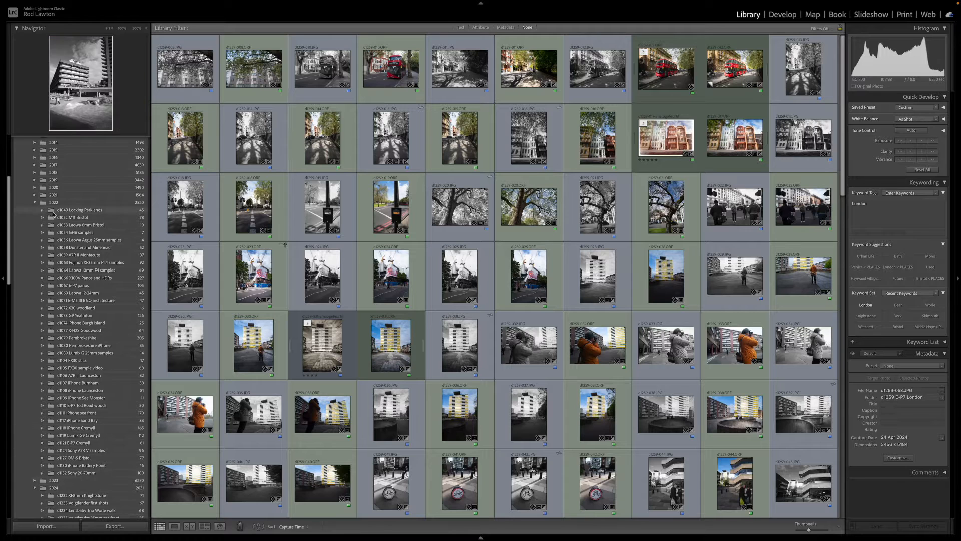
Expand the 2024 and 2023 folders and select the d1193 EOS R8 Sand Bay primes folder
click(35, 217)
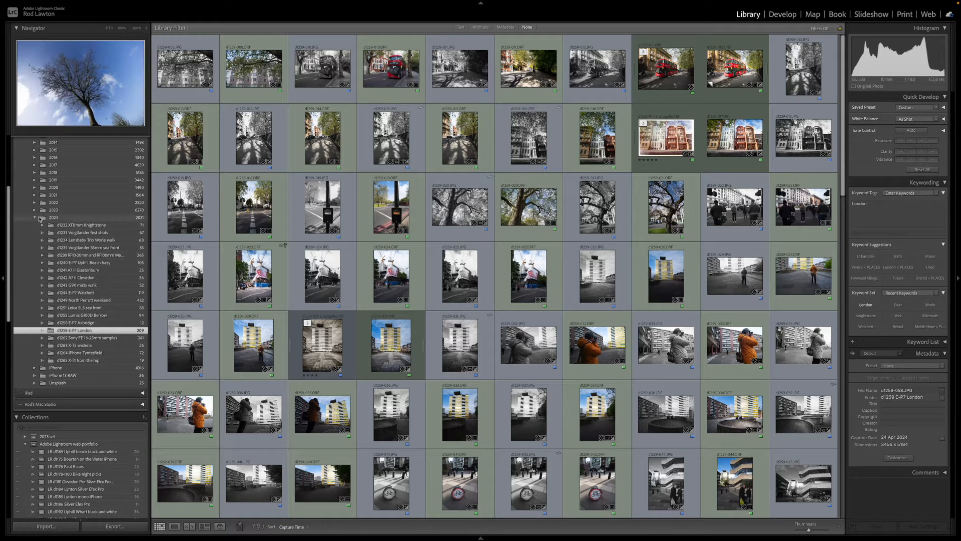
click(35, 218)
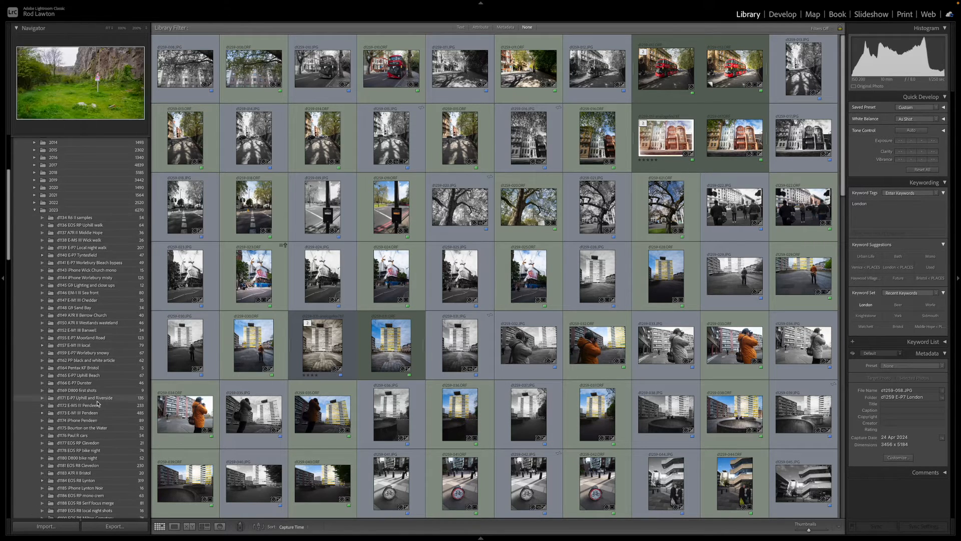
scroll(down, 3)
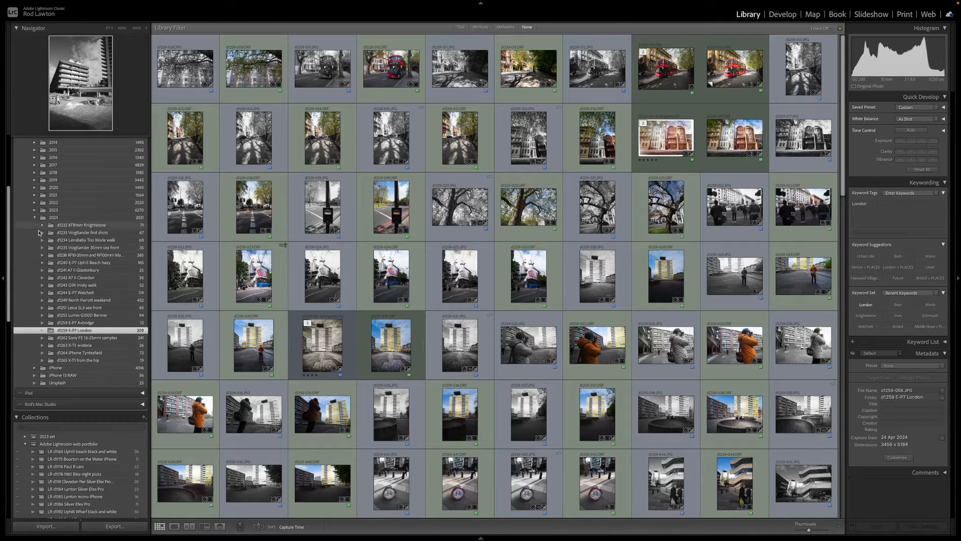
click(35, 209)
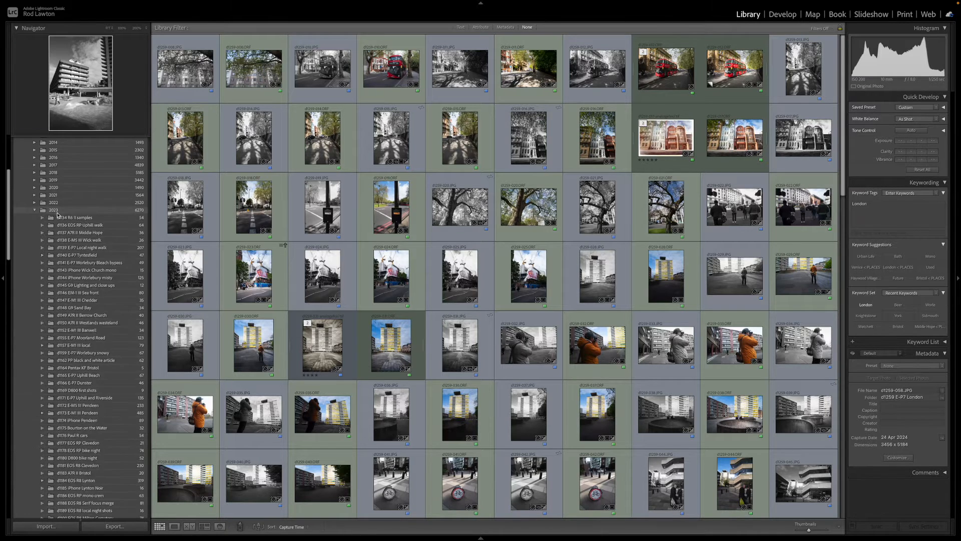
scroll(down, 3)
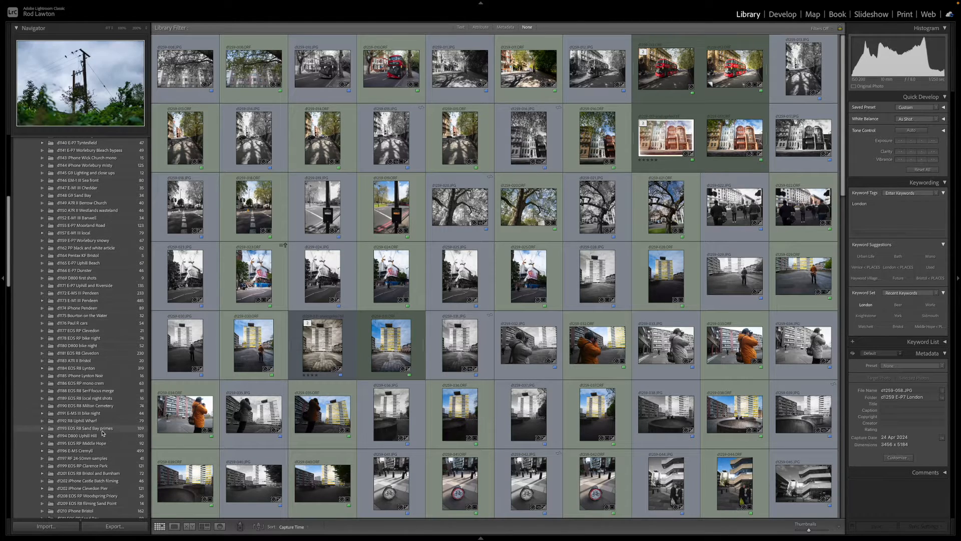
click(86, 428)
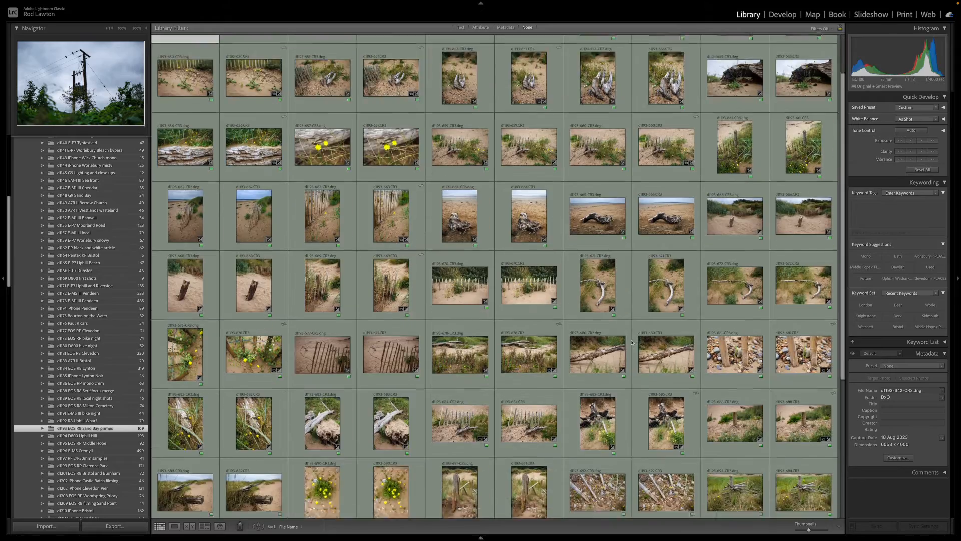
scroll(down, 3)
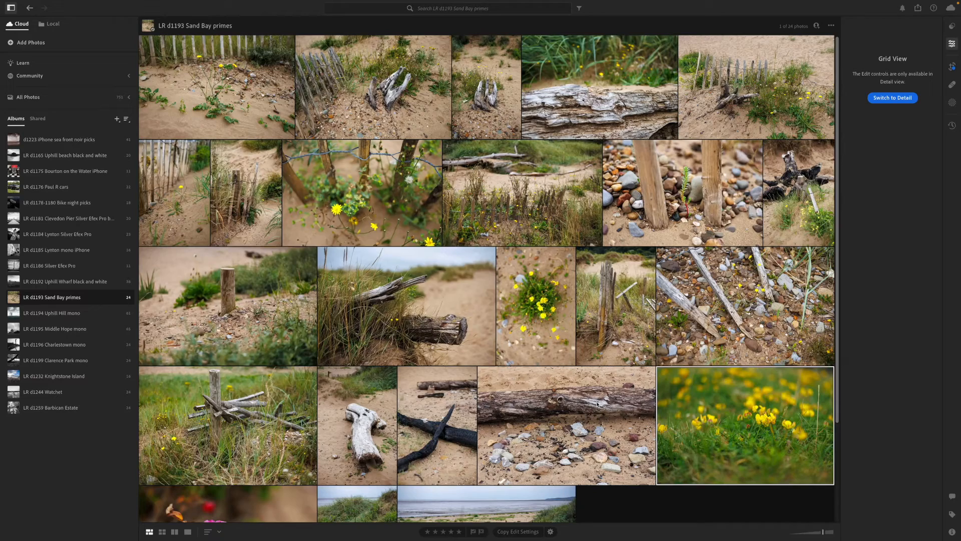
scroll(down, 3)
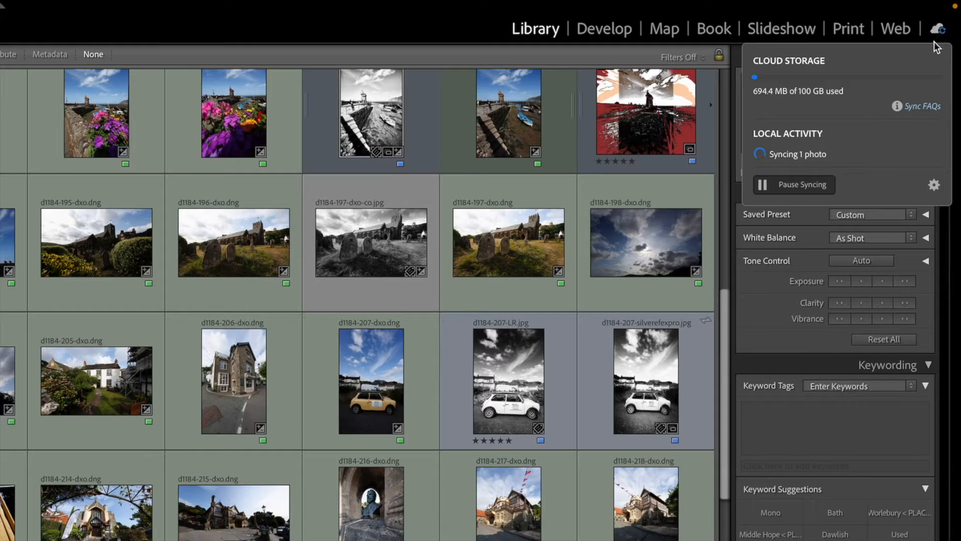
mouse_move(857, 104)
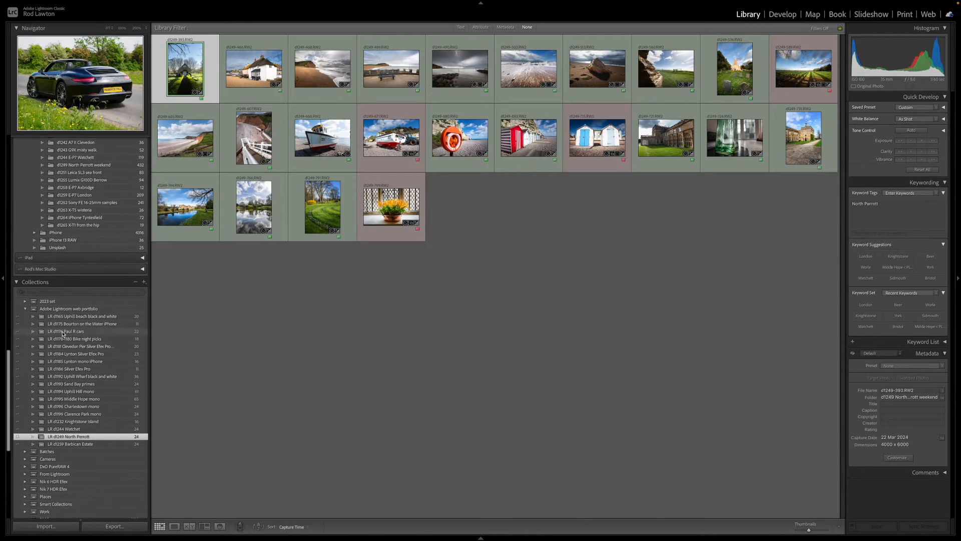
scroll(up, 3)
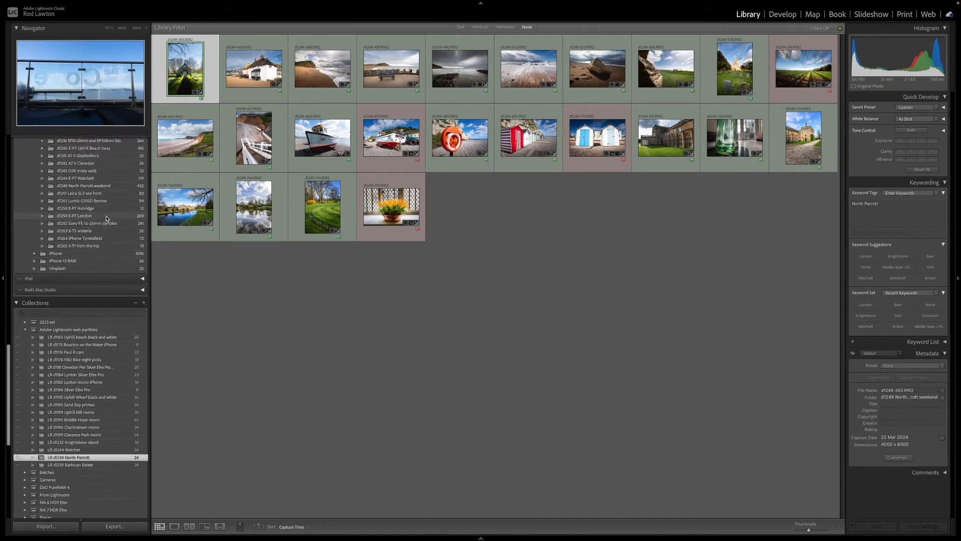
scroll(down, 3)
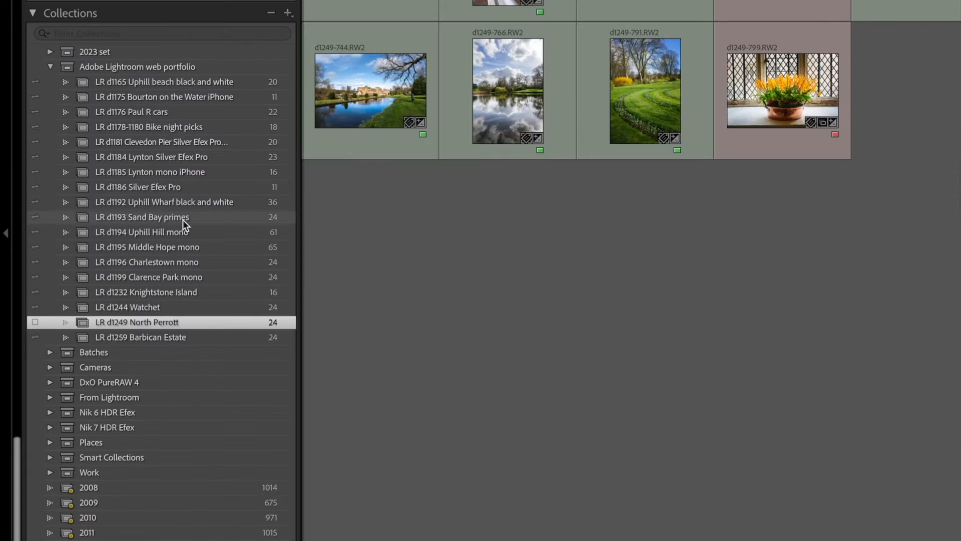
click(142, 217)
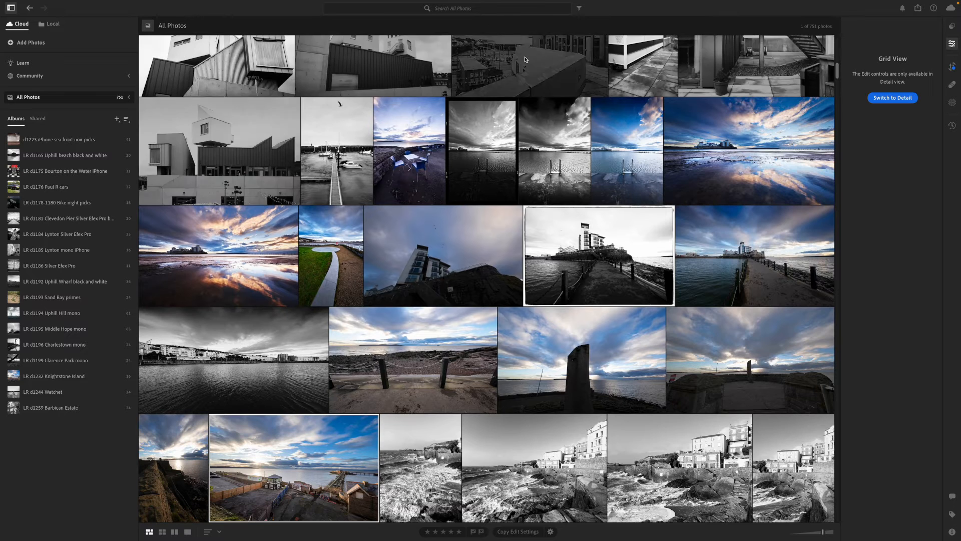
click(577, 8)
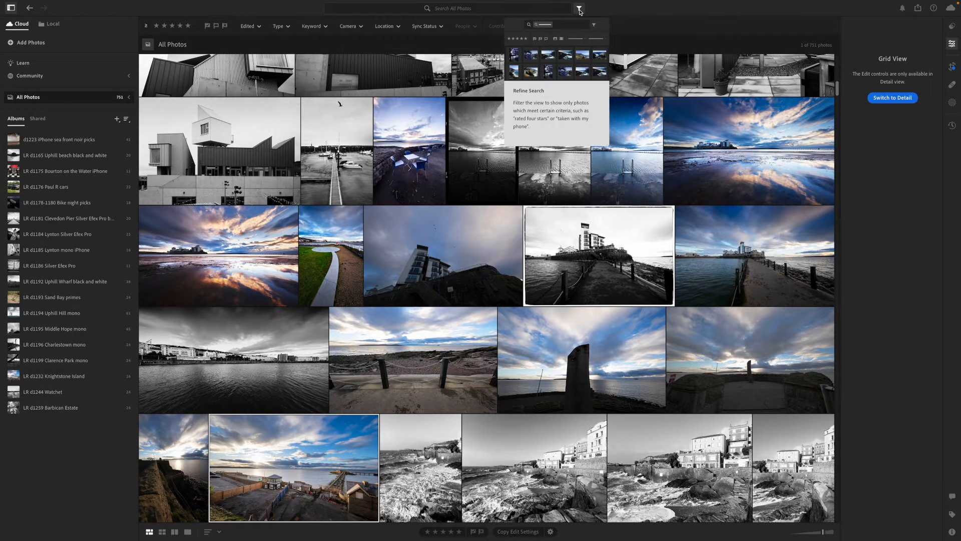
click(349, 25)
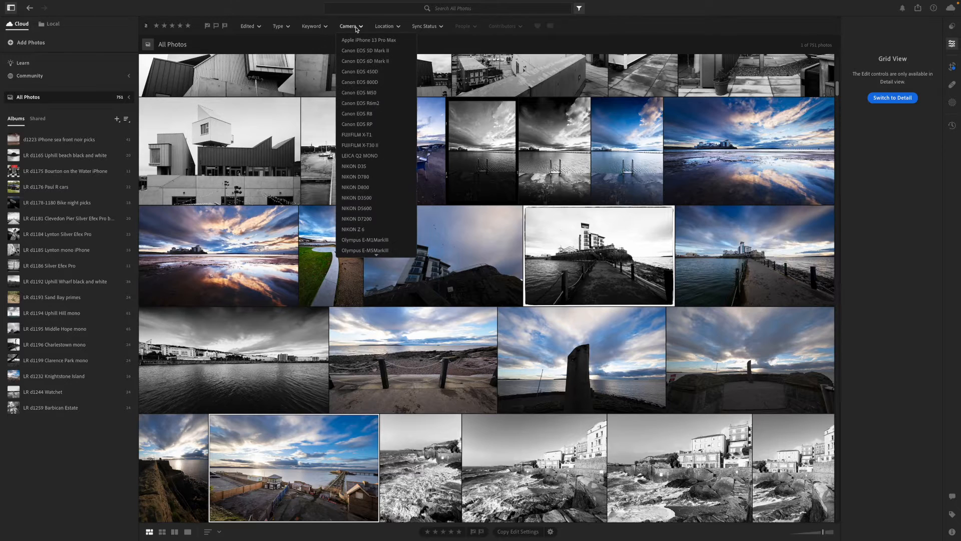
click(312, 25)
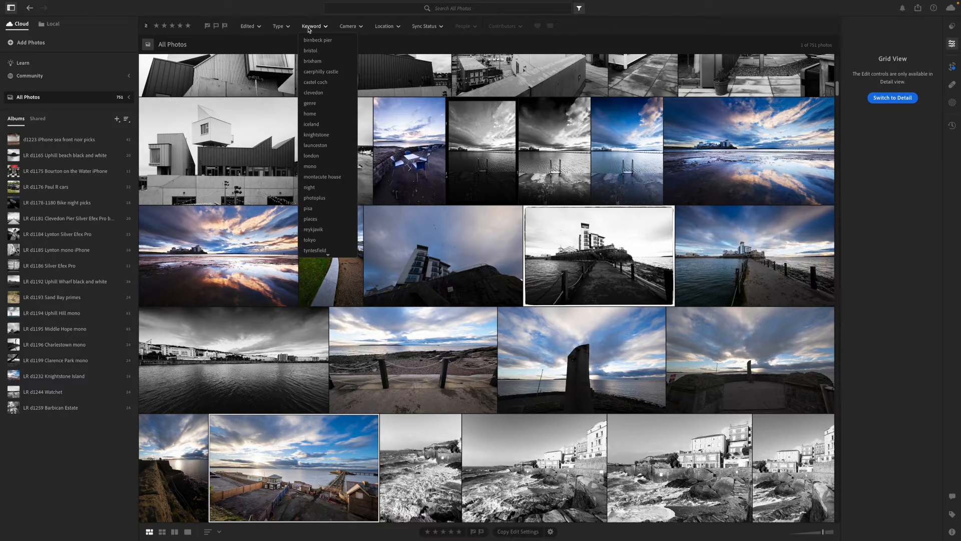
click(426, 26)
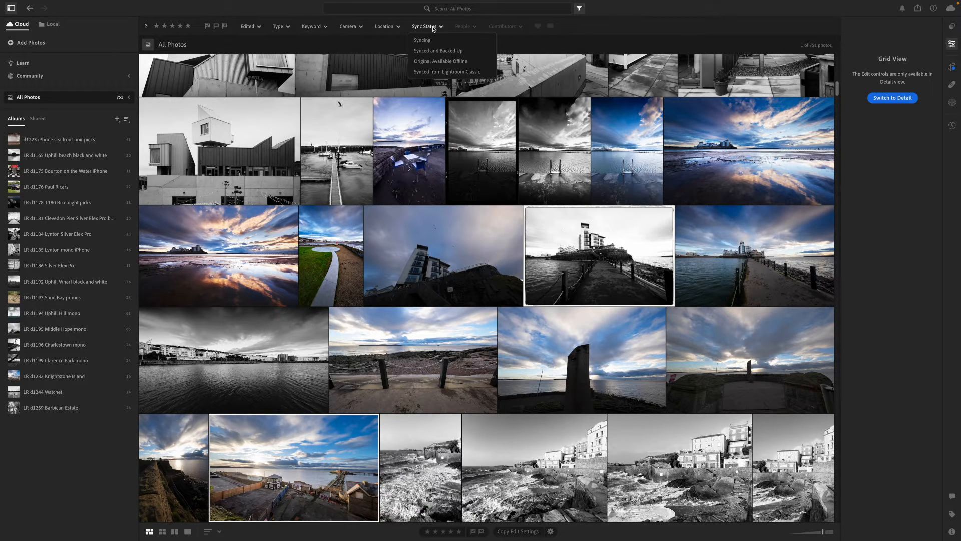
click(621, 15)
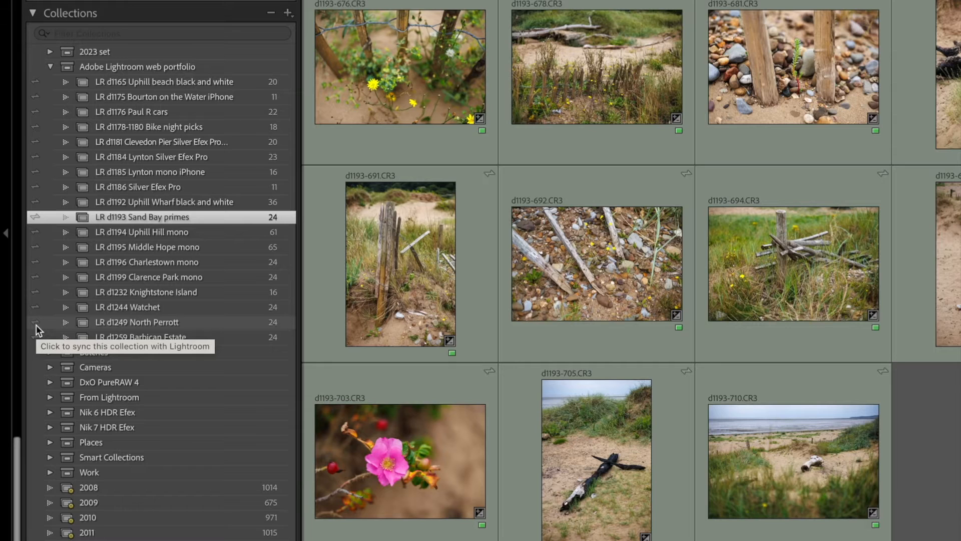
mouse_move(35, 322)
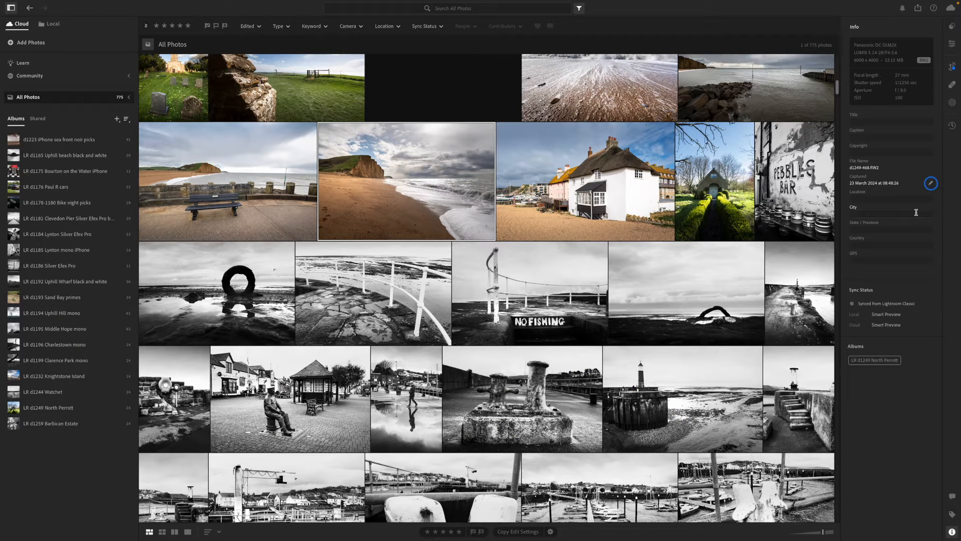
mouse_move(912, 411)
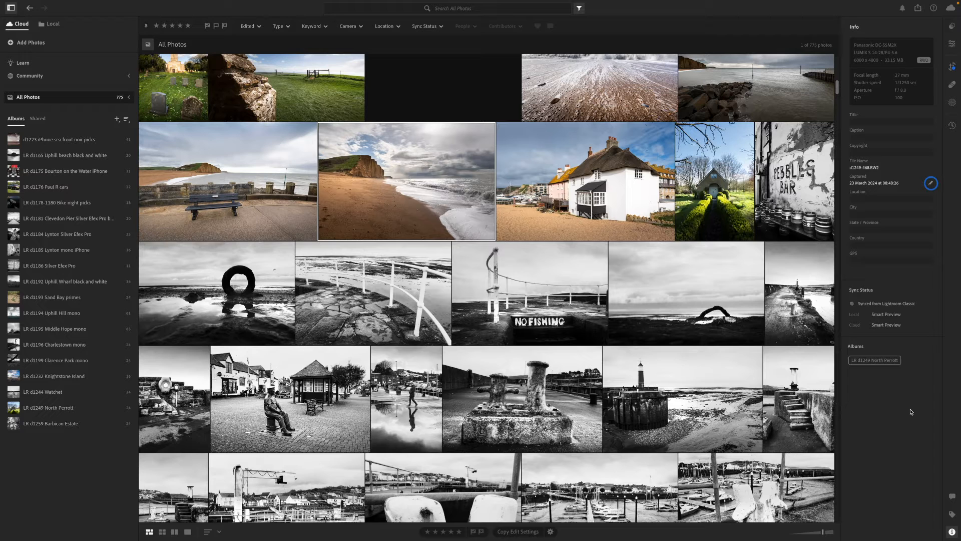
click(951, 43)
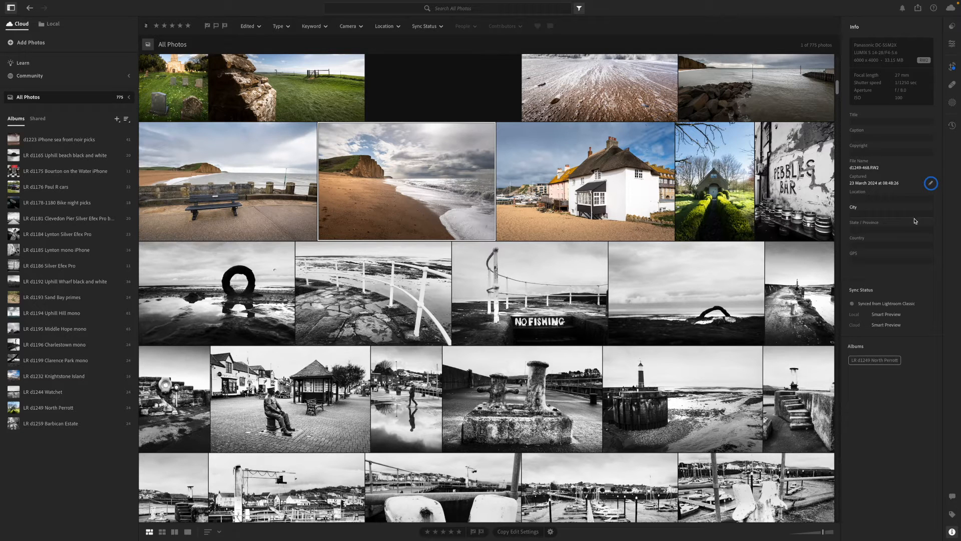
mouse_move(893, 314)
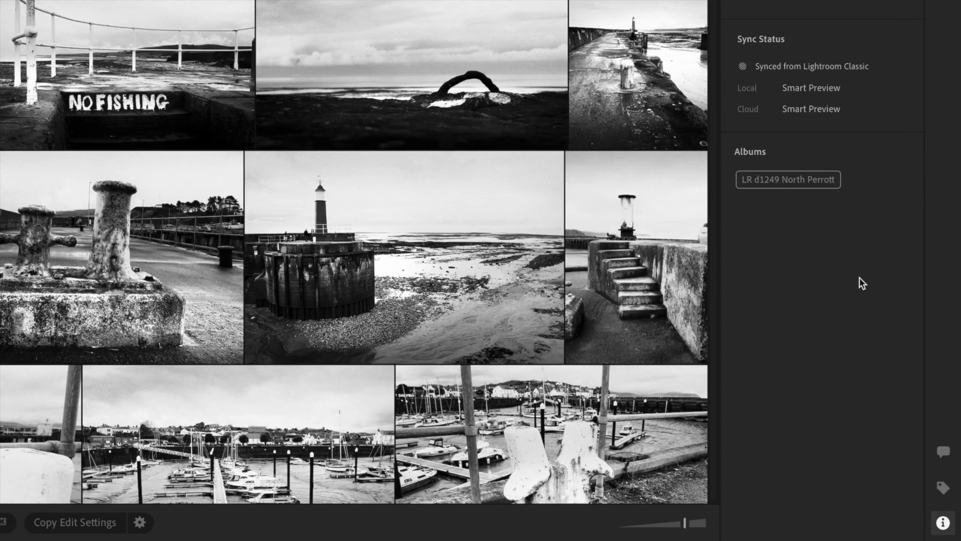
mouse_move(833, 96)
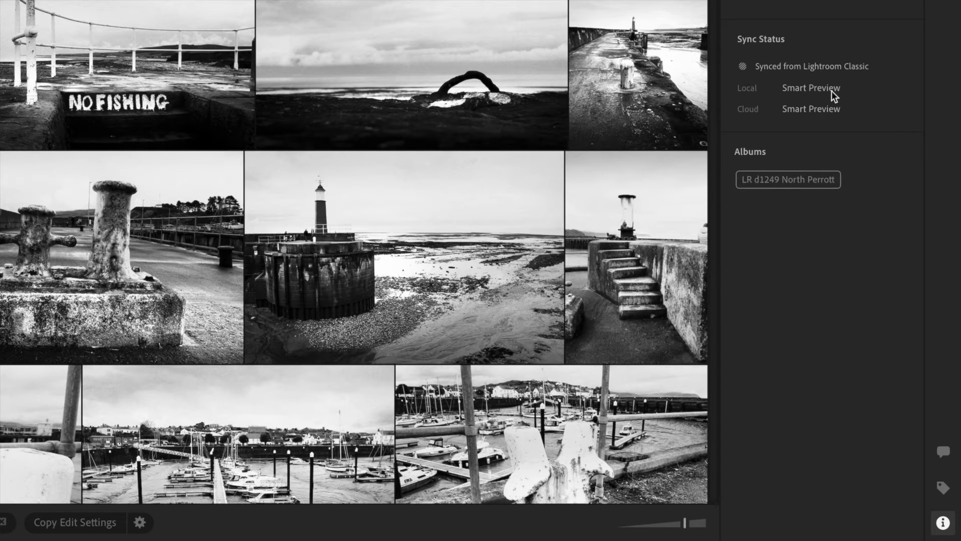
mouse_move(811, 88)
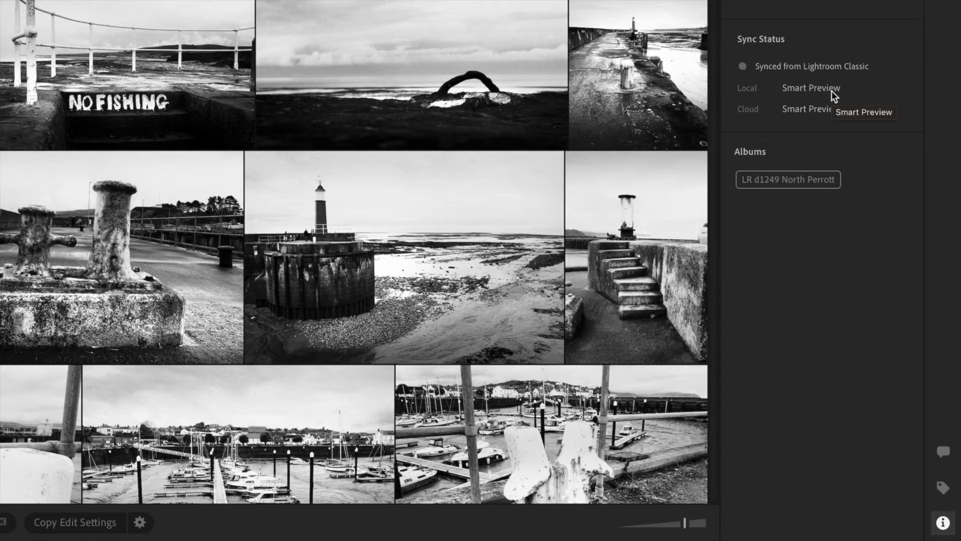
scroll(up, 3)
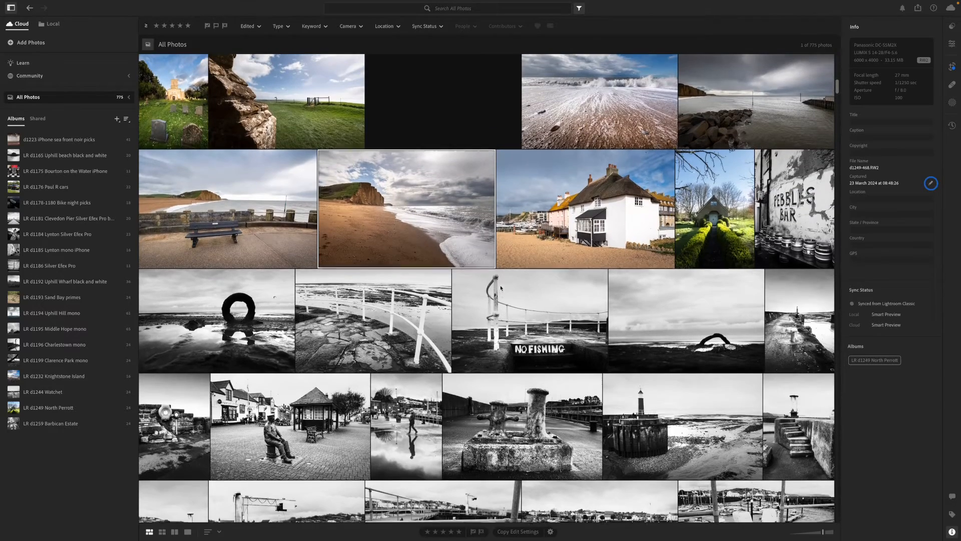
Open the beach-cliff photo, review its masks, Color and Optics settings, then check cloud sync status
double_click(406, 208)
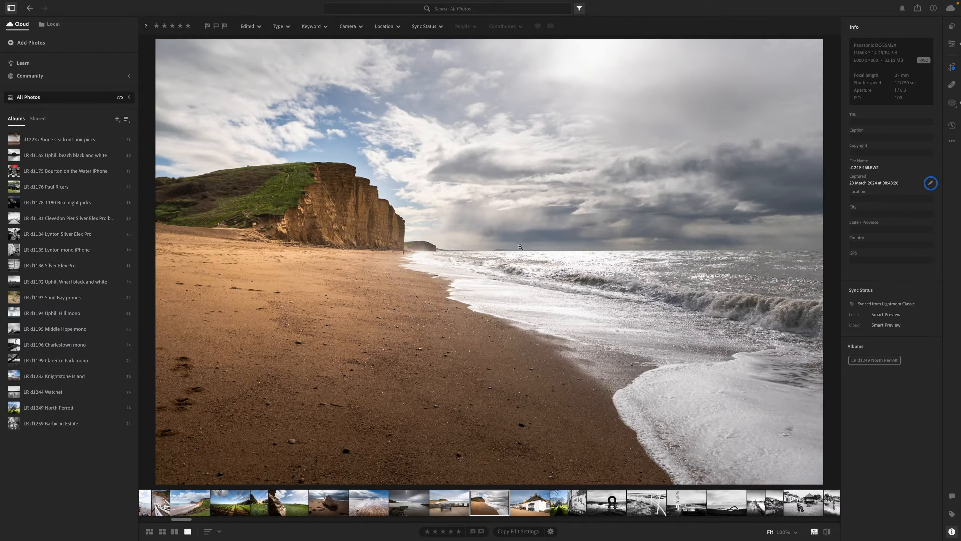
mouse_move(954, 104)
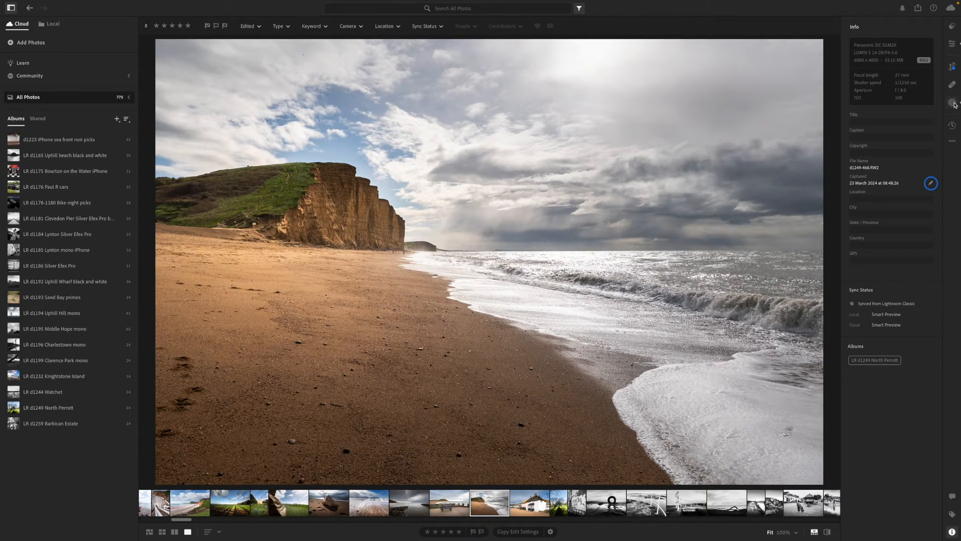
click(953, 102)
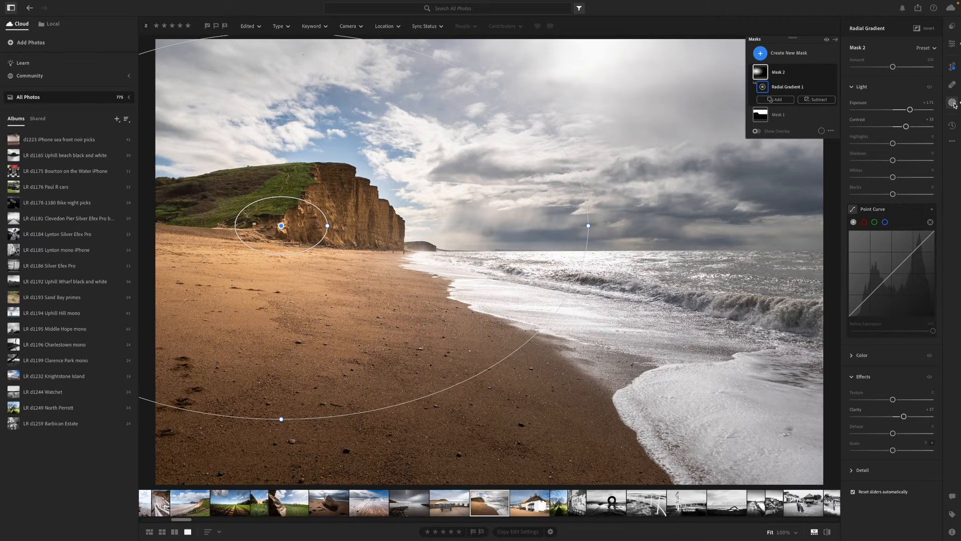
mouse_move(845, 146)
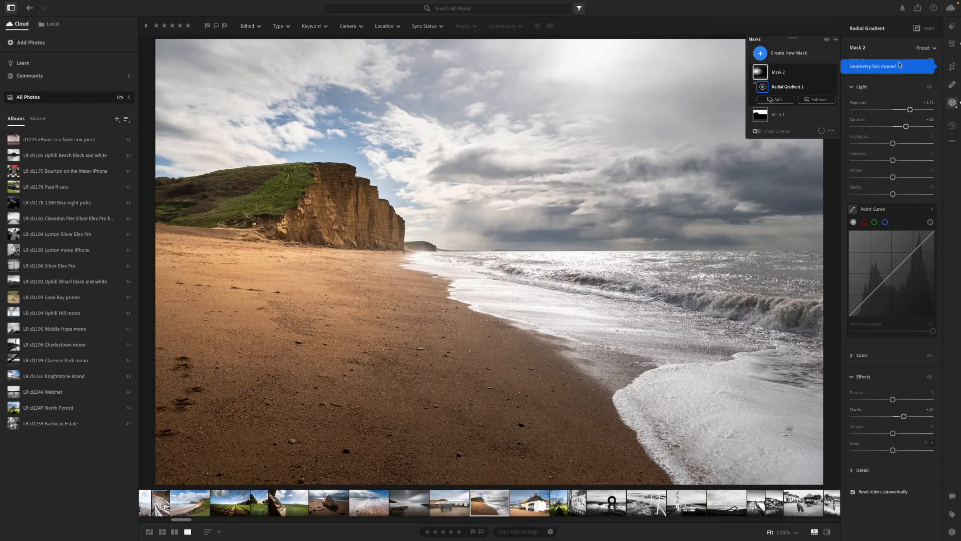
click(953, 43)
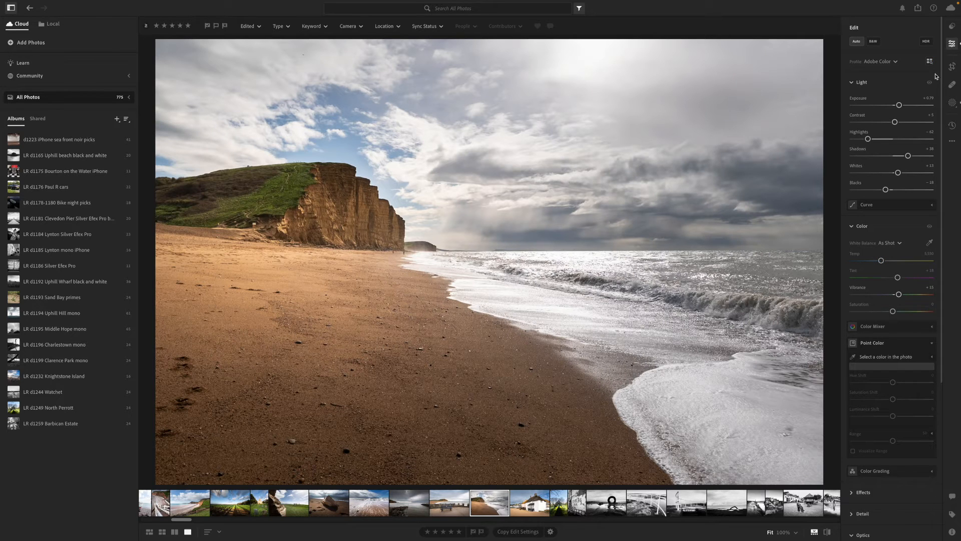
click(862, 225)
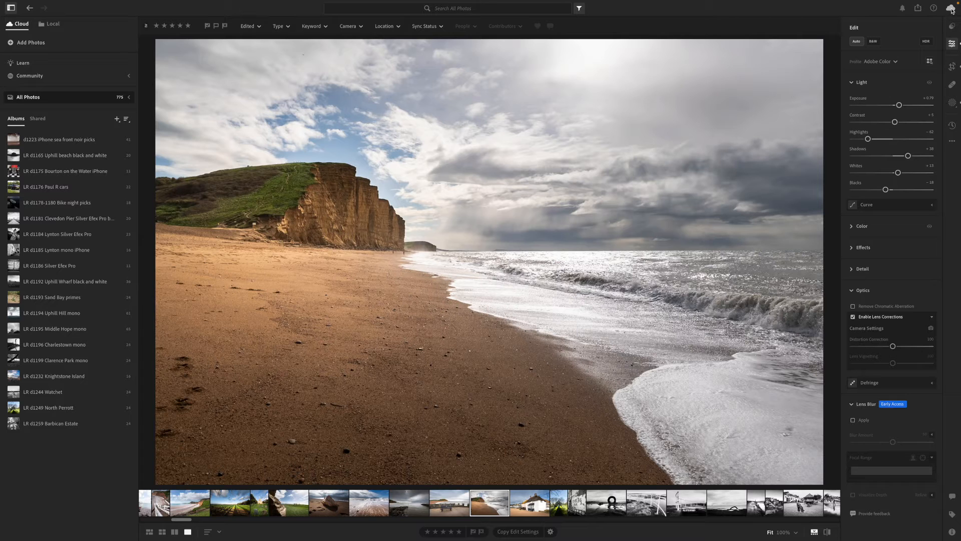
click(952, 8)
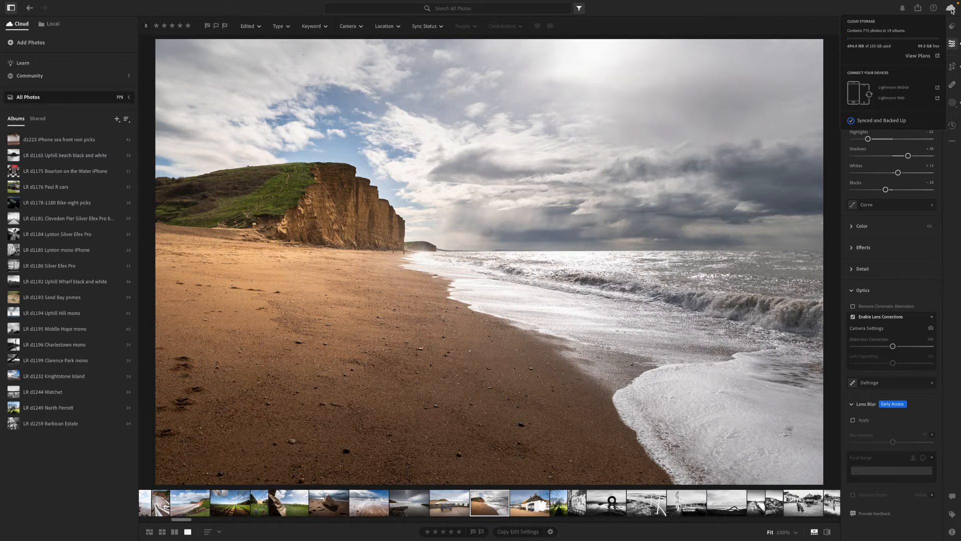
mouse_move(951, 8)
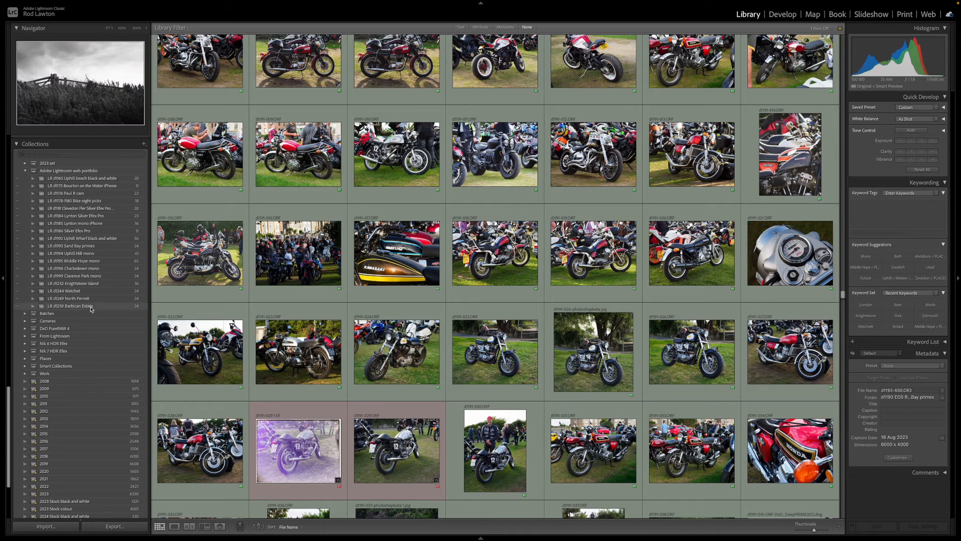
Switch back to the Lightroom desktop app showing the All Photos grid
click(69, 298)
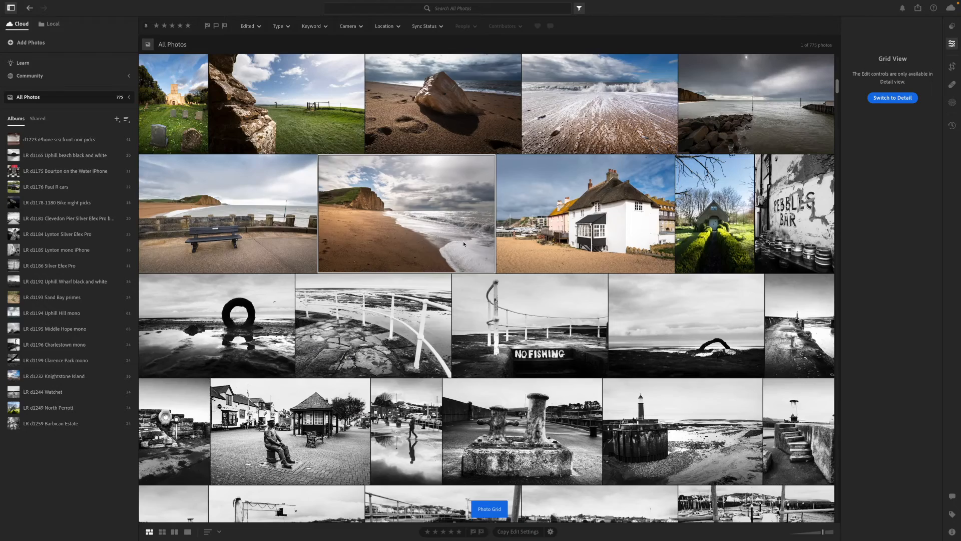
Open LR d1249 North Perrott, browse the red cliff beach and white stairway photos, then show Grid view
scroll(up, 3)
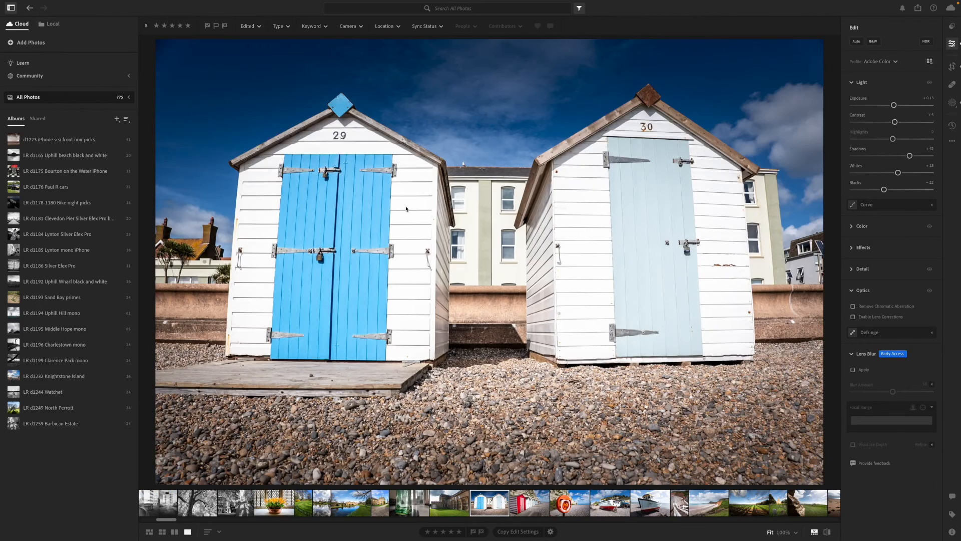
click(49, 407)
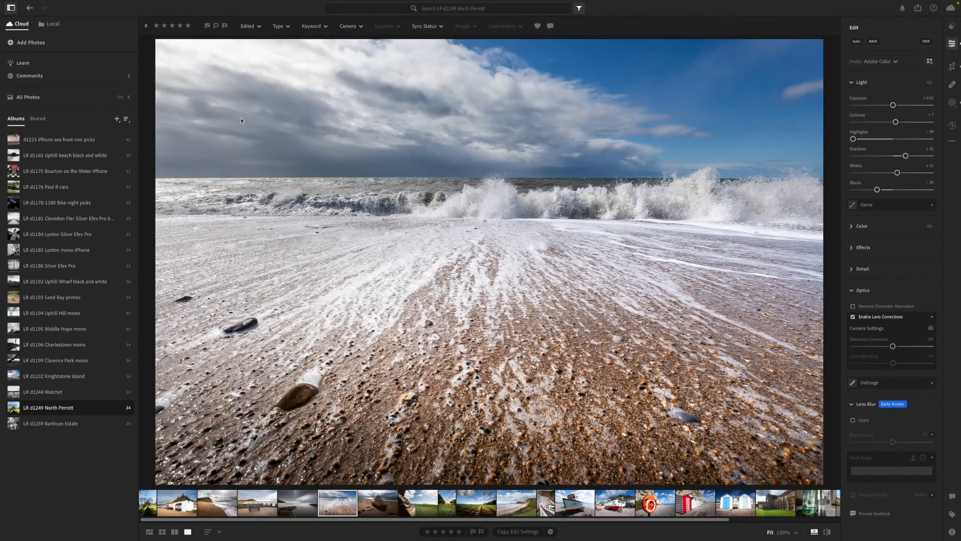
click(418, 502)
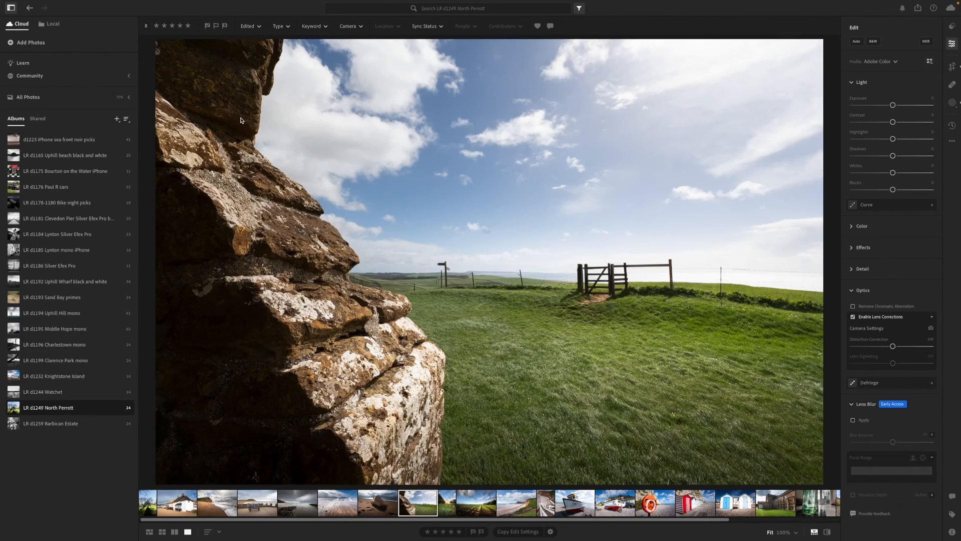
click(446, 503)
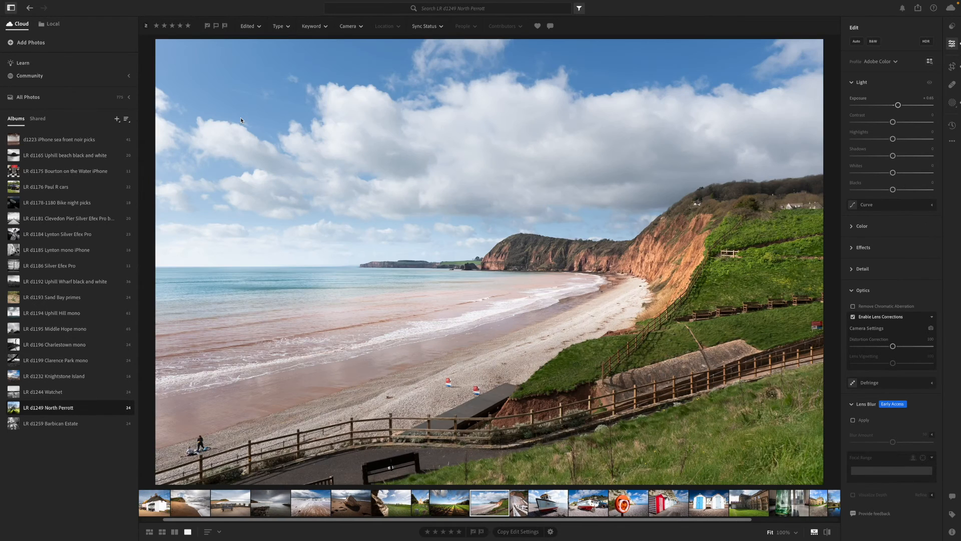
click(489, 503)
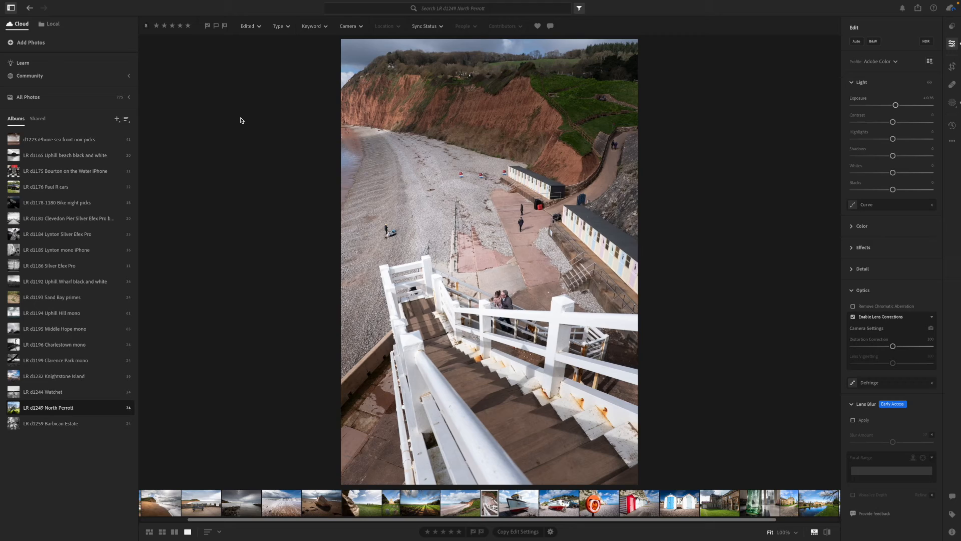
click(150, 532)
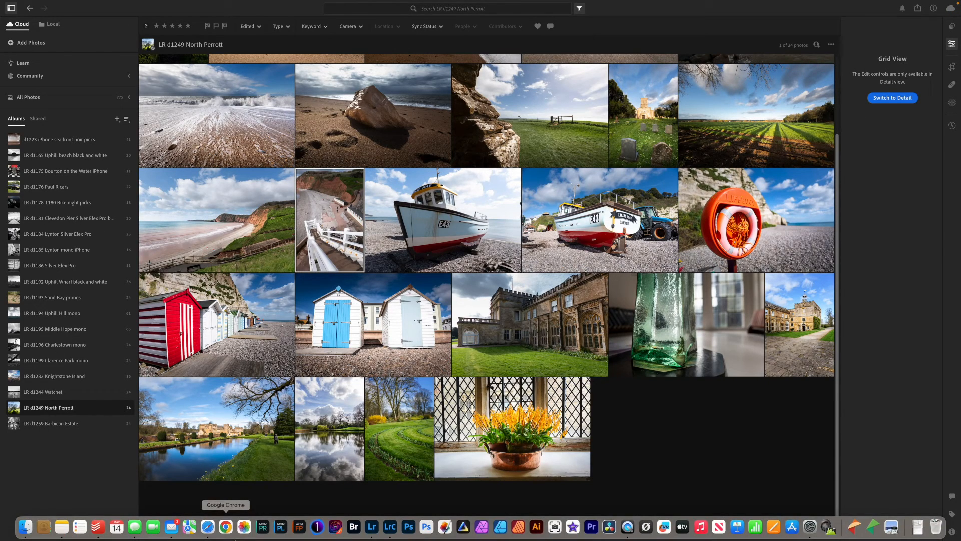
Launch the web browser to open the manor house photo in Lightroom on the web
double_click(529, 324)
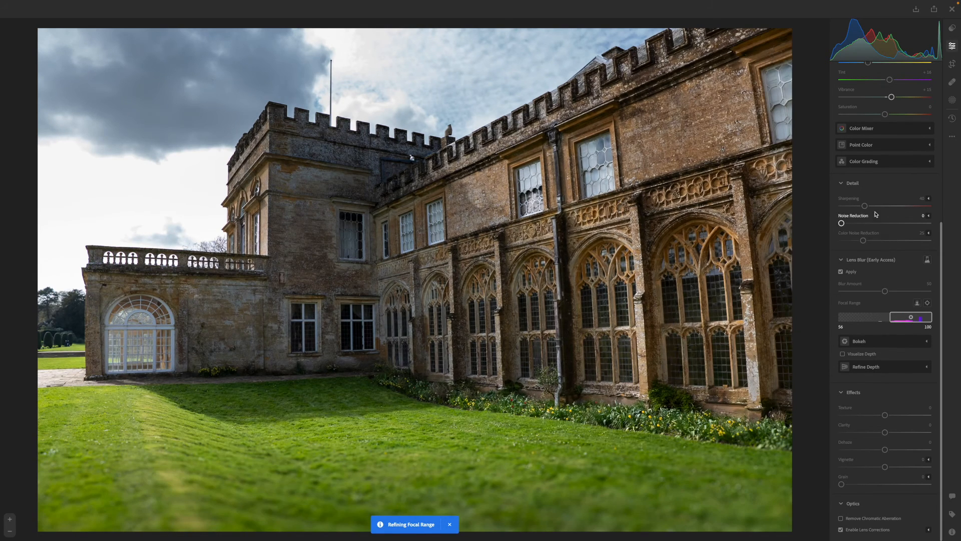
Uncheck Apply under Lens Blur on the manor house photo and scroll back to the top
click(841, 272)
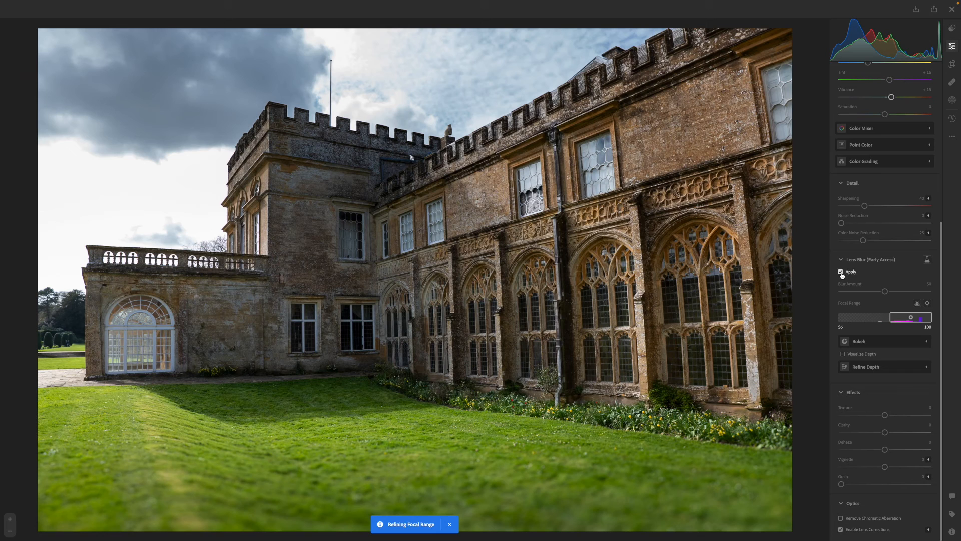
click(842, 272)
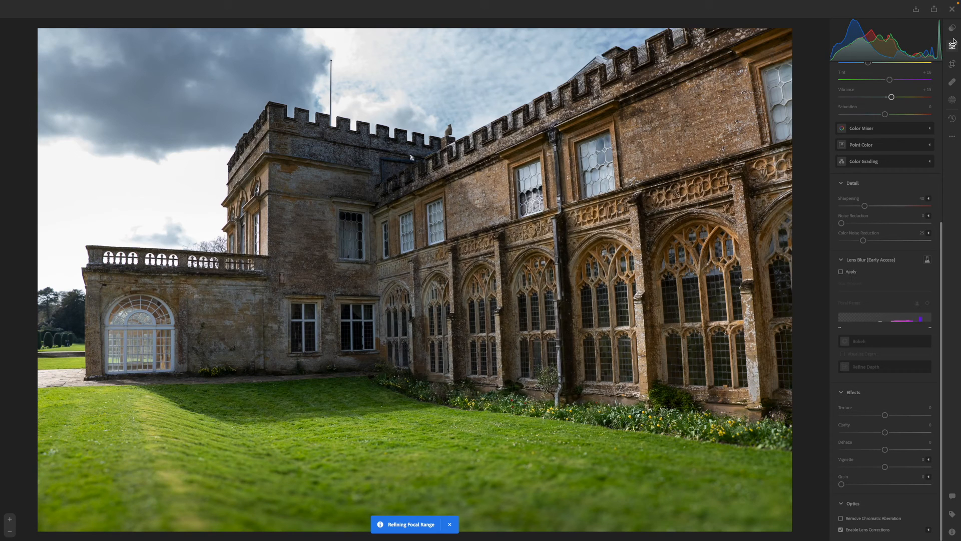
scroll(up, 3)
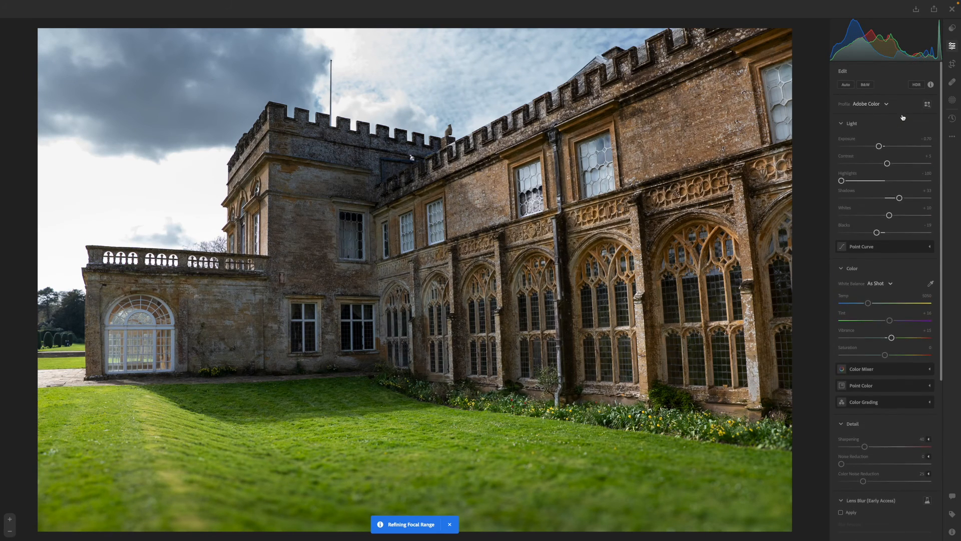